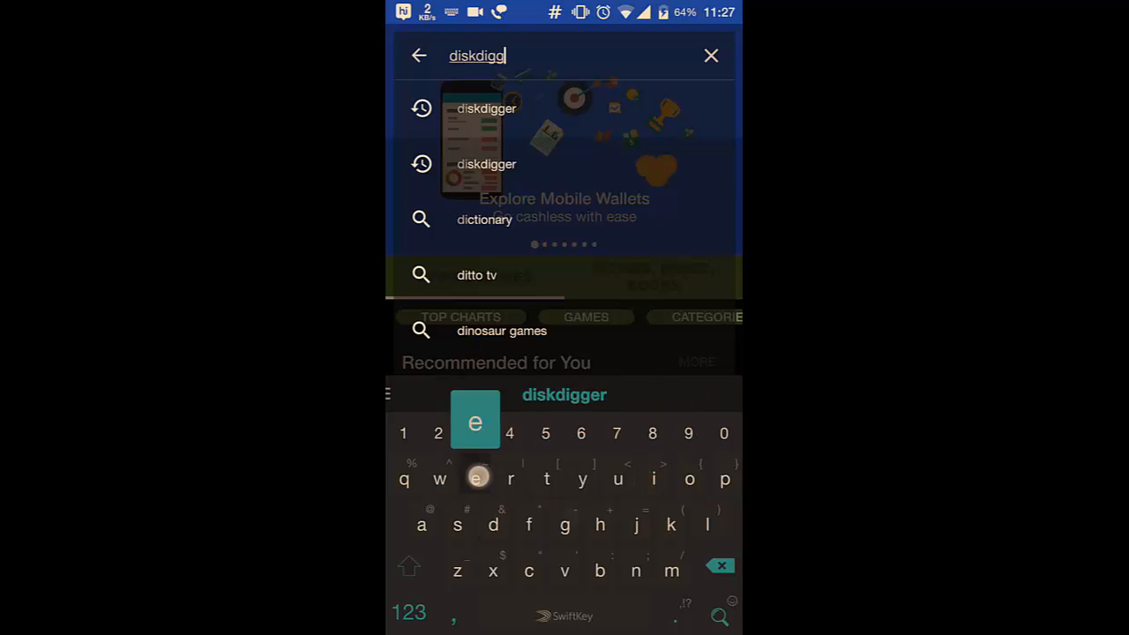
# Search Play Store for 'diskdigger' and bring up the DiskDigger photo recovery listing
pyautogui.click(485, 107)
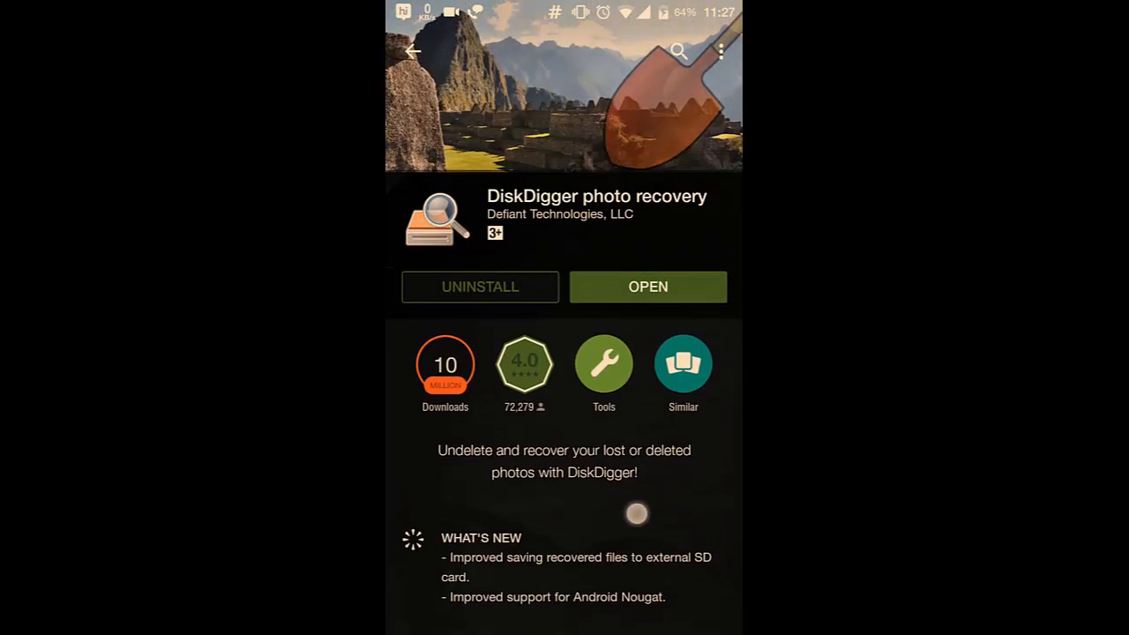
pyautogui.scroll(-3)
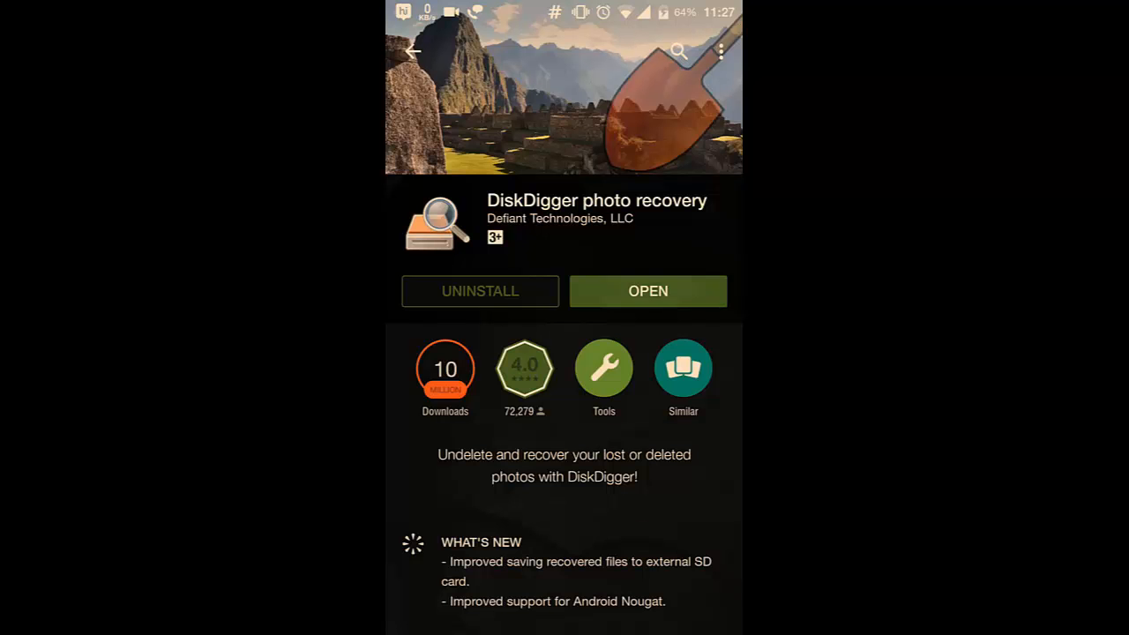
# Launch DiskDigger, decline the Pro offer with NO, THANKS, and begin a basic photo scan without root
pyautogui.click(647, 291)
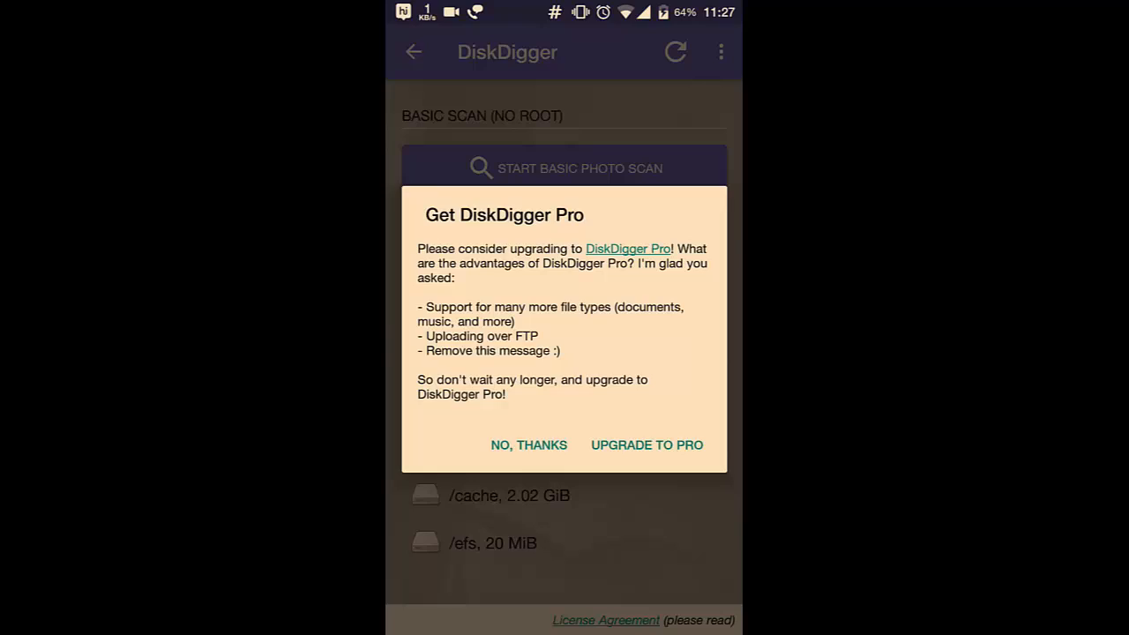
pyautogui.click(529, 444)
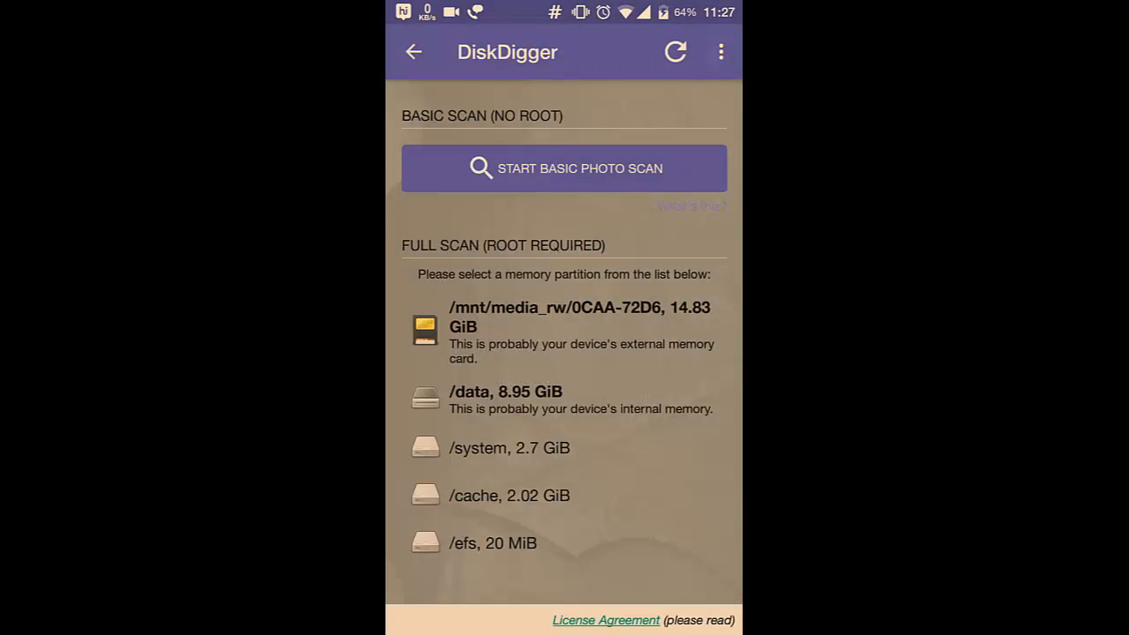
pyautogui.click(720, 51)
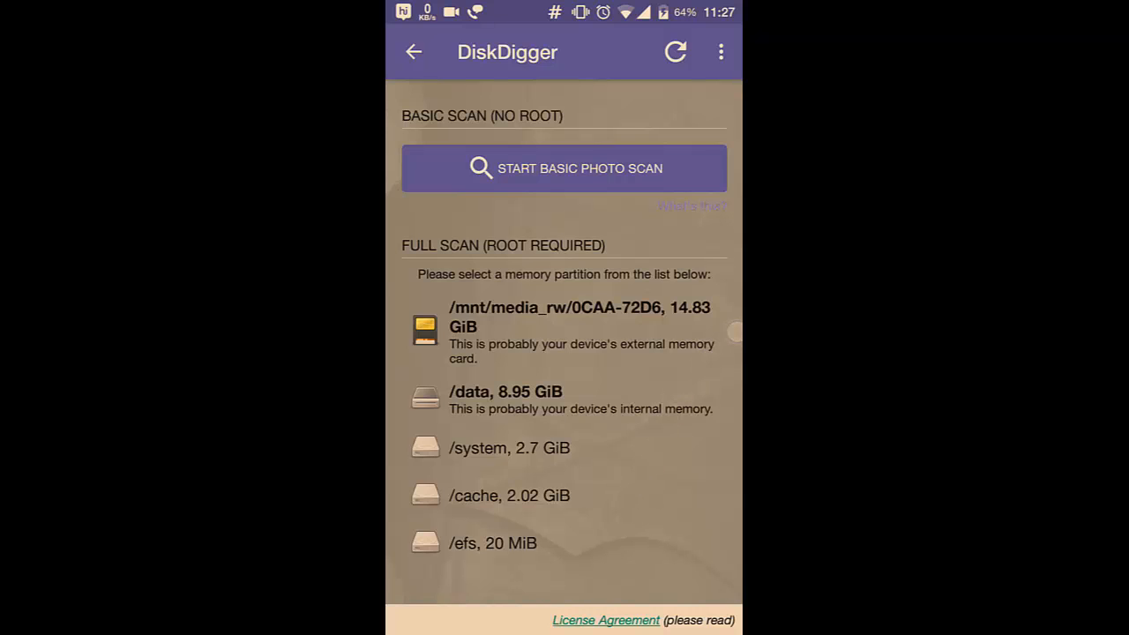
pyautogui.click(563, 168)
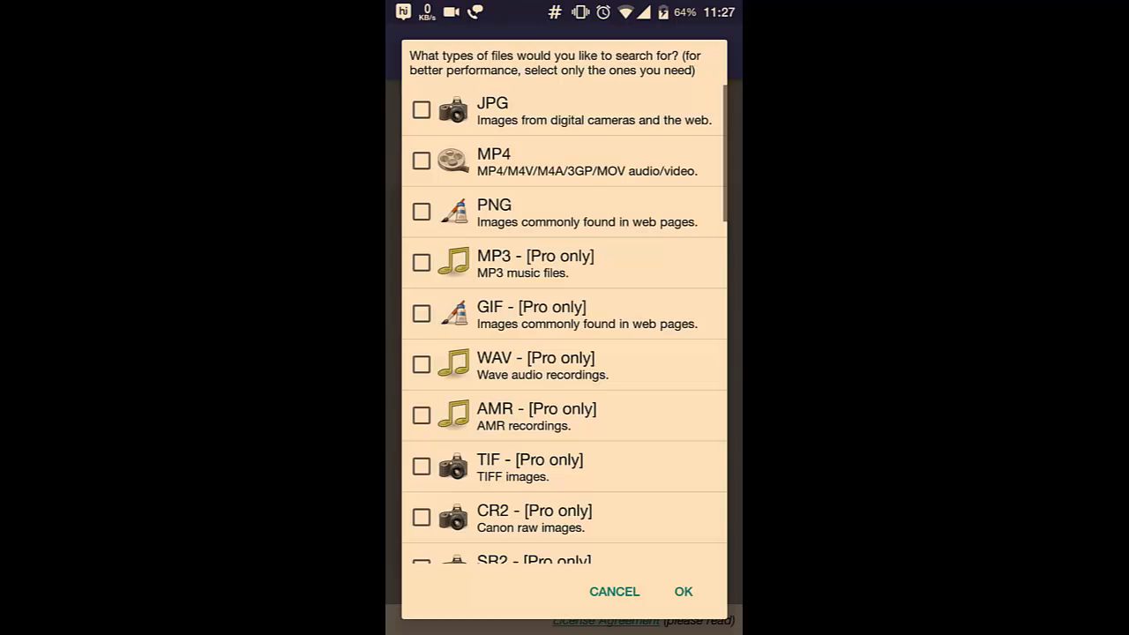
# Tick JPG and PNG as the file types and confirm with OK to start scanning
pyautogui.click(420, 110)
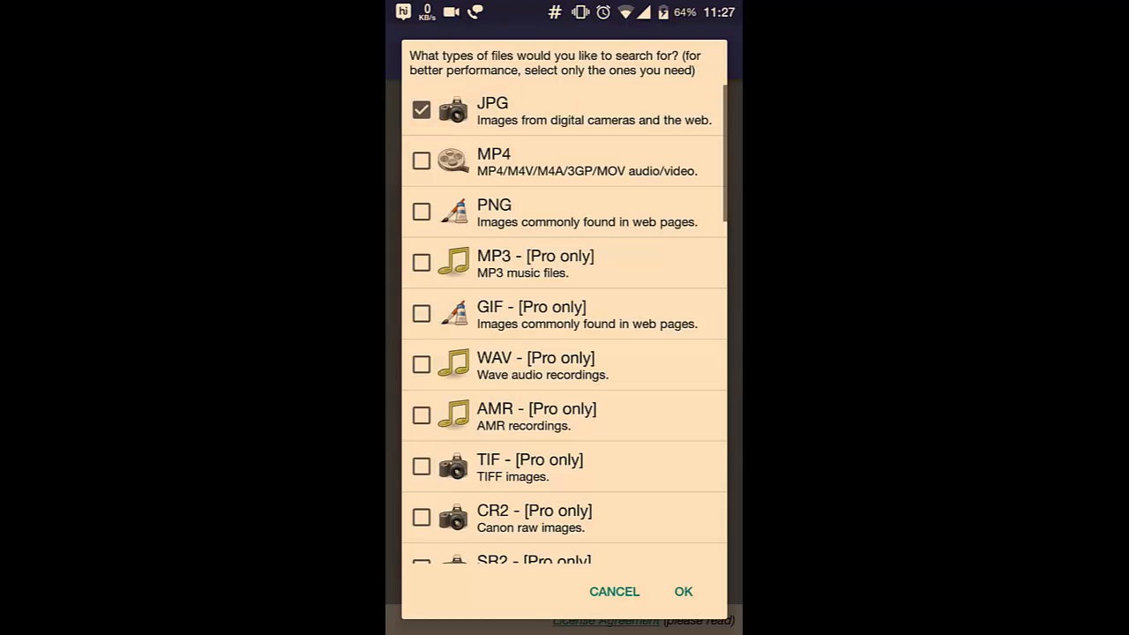
pyautogui.click(422, 212)
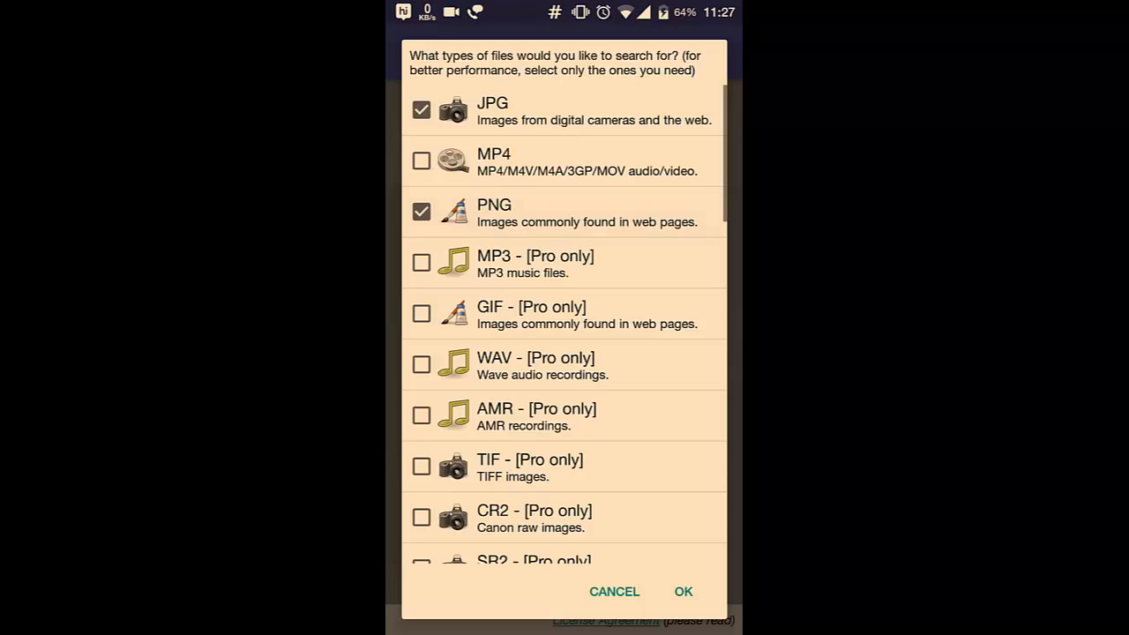
pyautogui.scroll(-3)
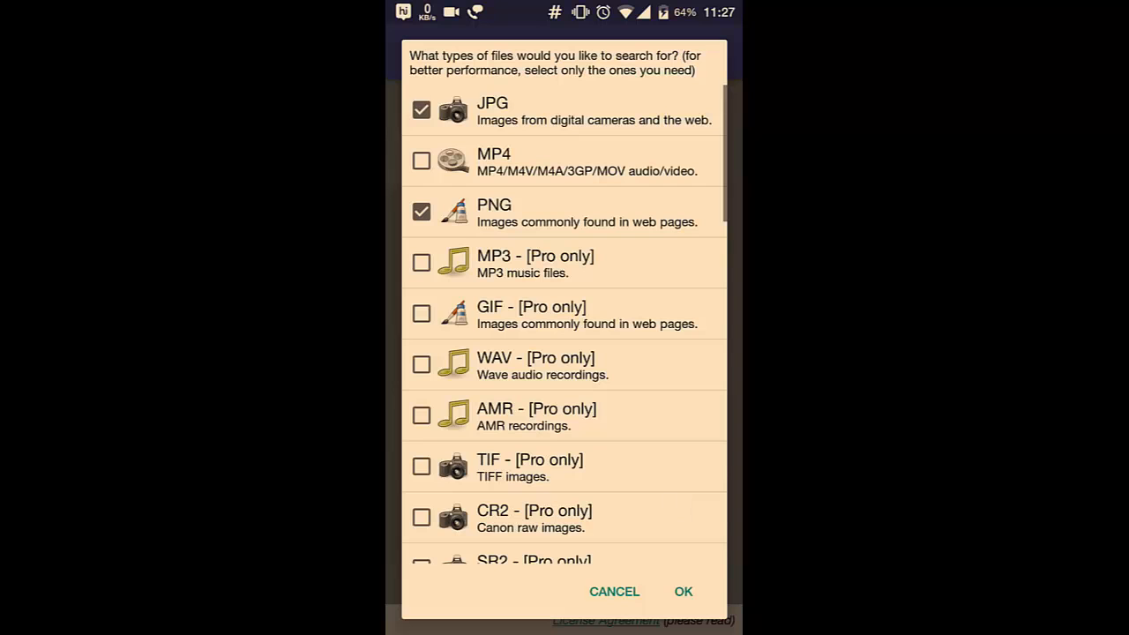
pyautogui.click(683, 593)
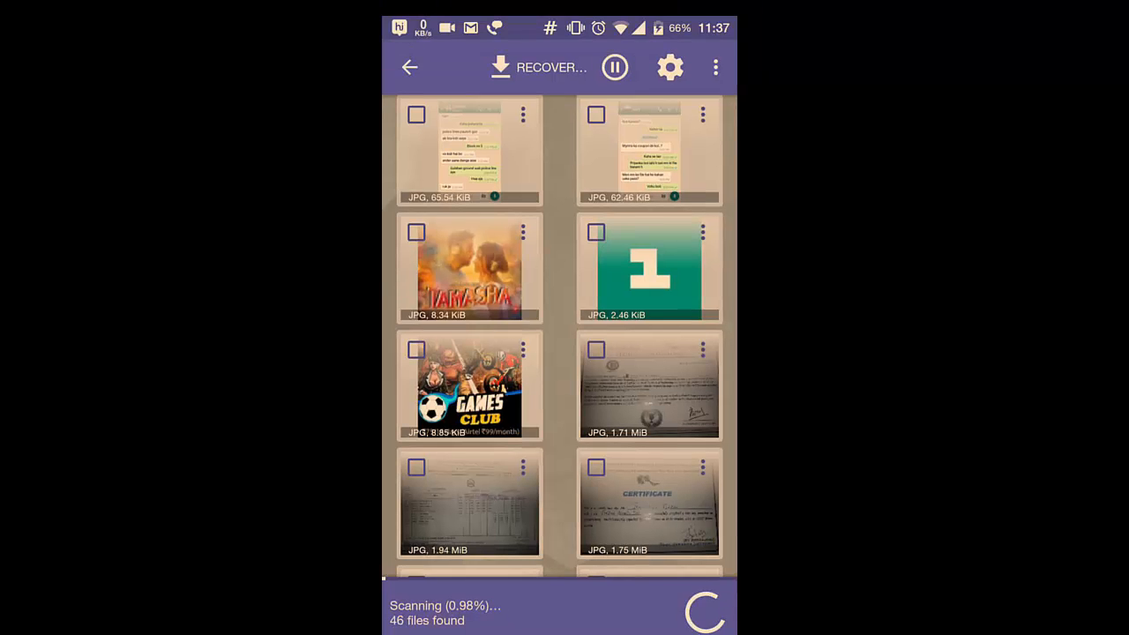
# Pause the scan at about 51 found files and choose RECOVER for the photos
pyautogui.click(614, 67)
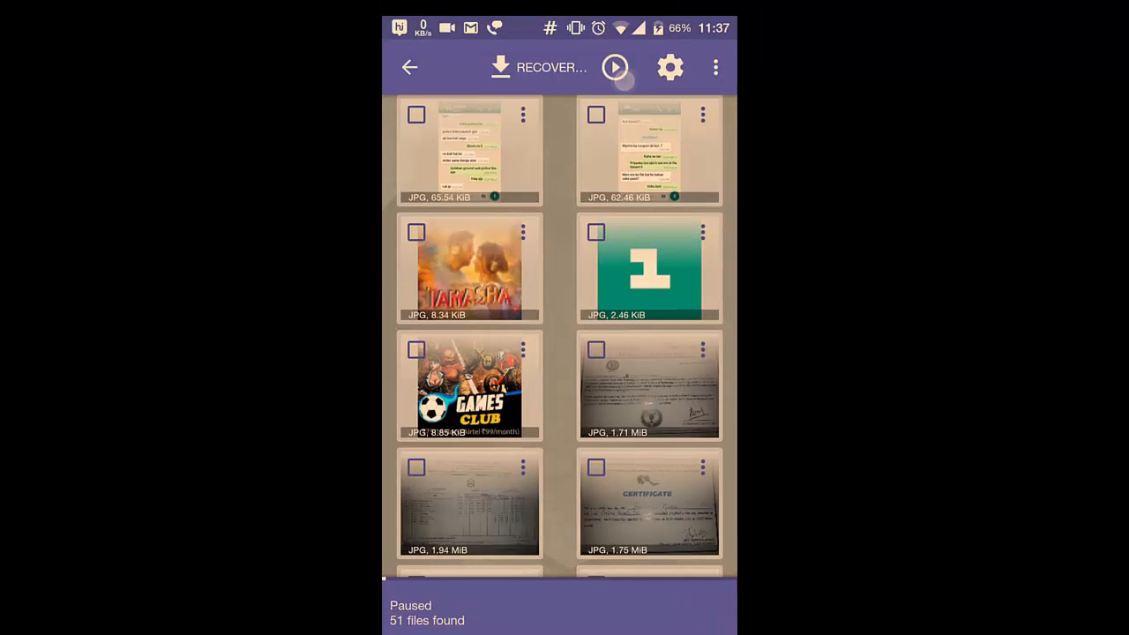
pyautogui.click(416, 114)
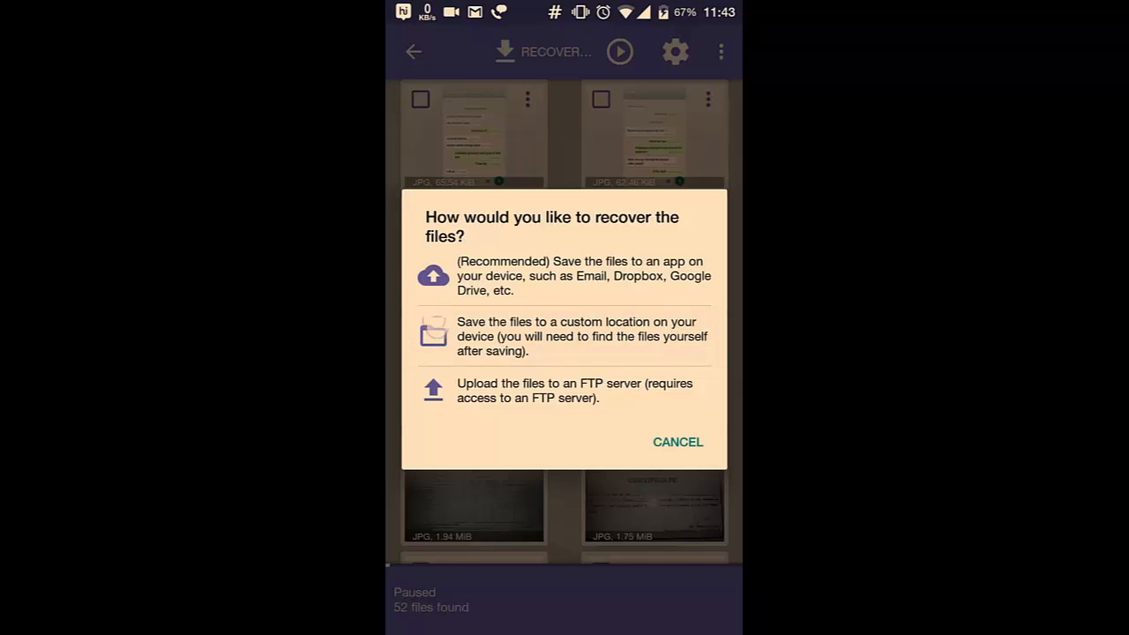
# Save the recovered files to a custom location: the Hike folder on Internal storage
pyautogui.click(678, 441)
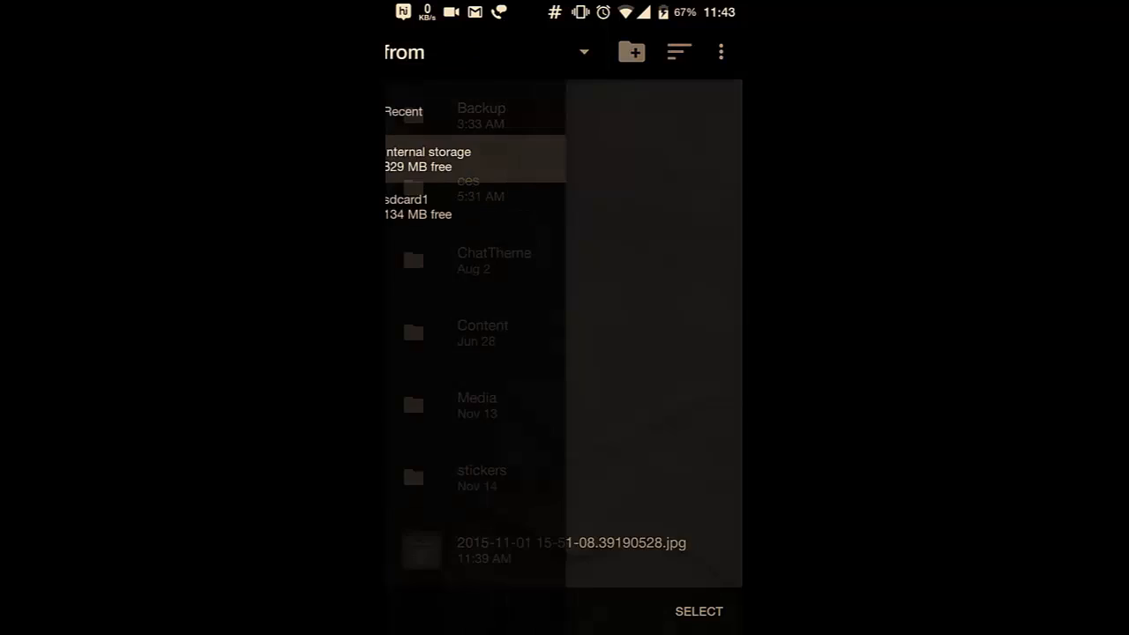
pyautogui.click(441, 158)
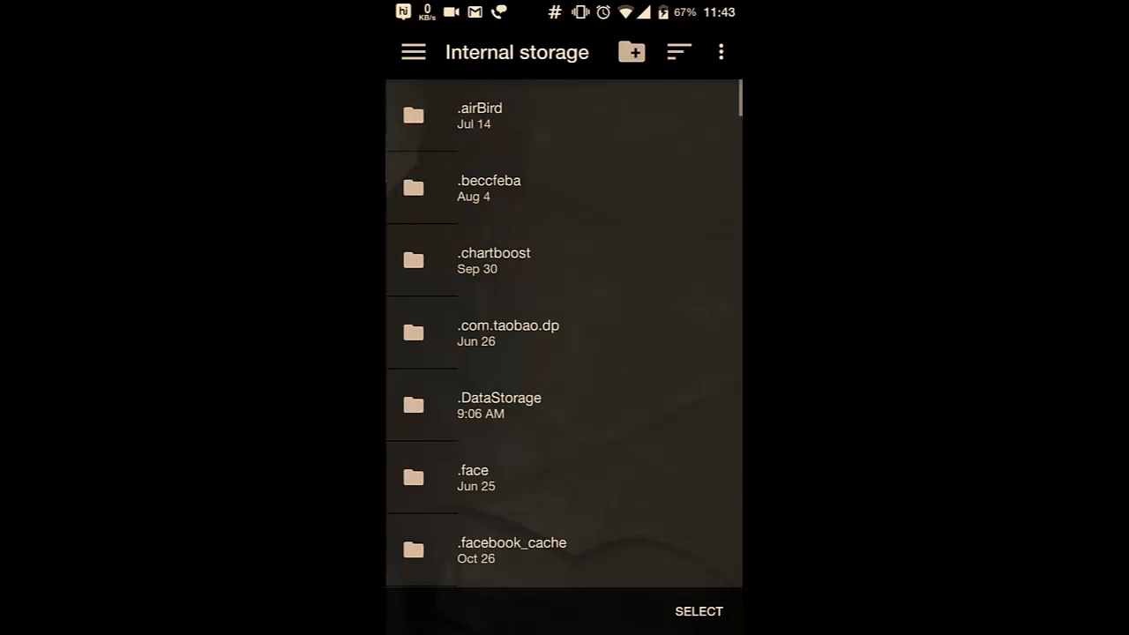
pyautogui.scroll(-3)
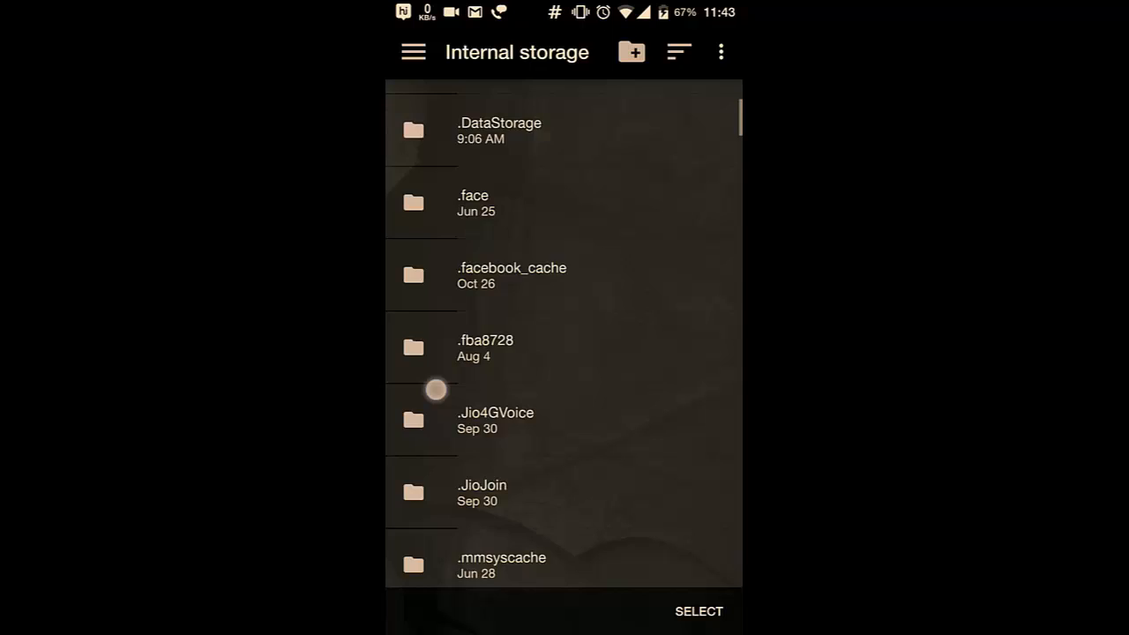
pyautogui.scroll(-3)
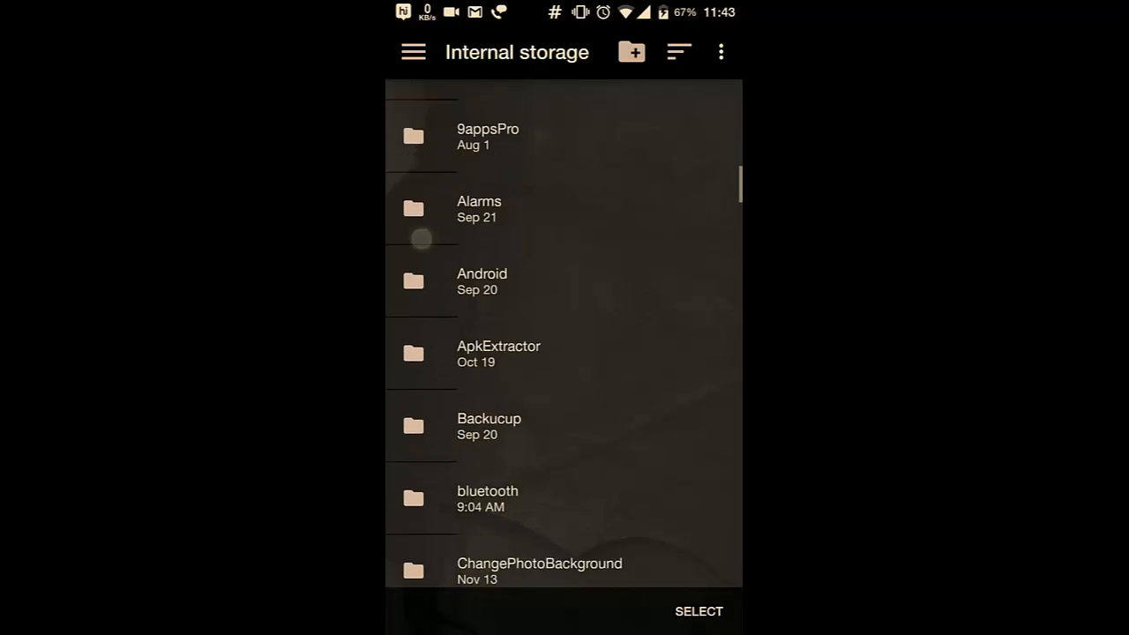
pyautogui.scroll(-3)
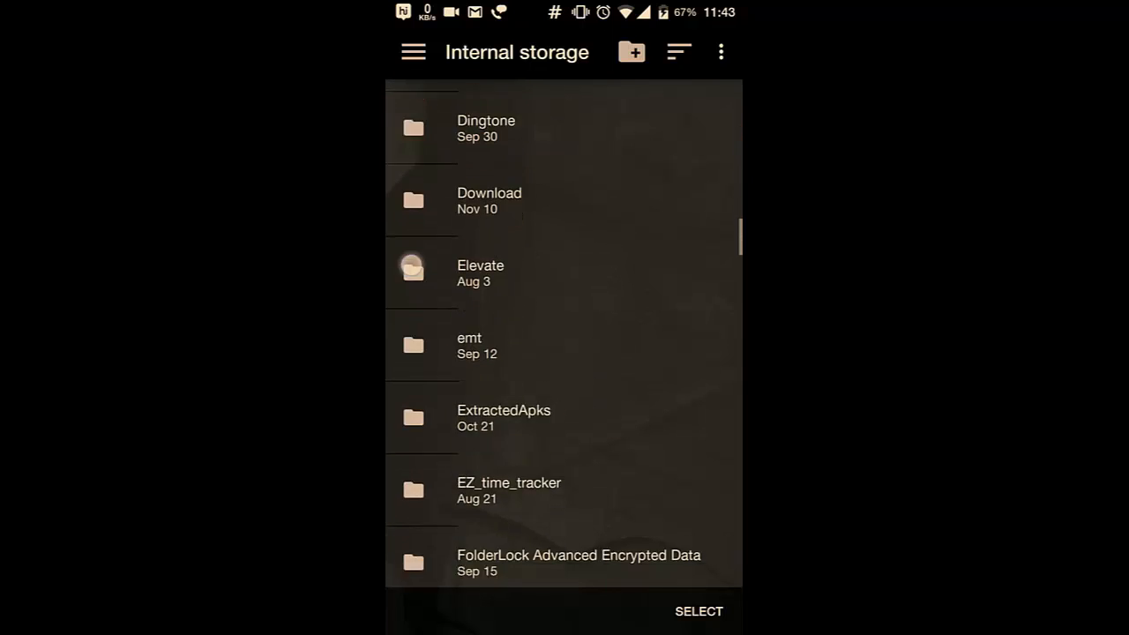
pyautogui.scroll(-3)
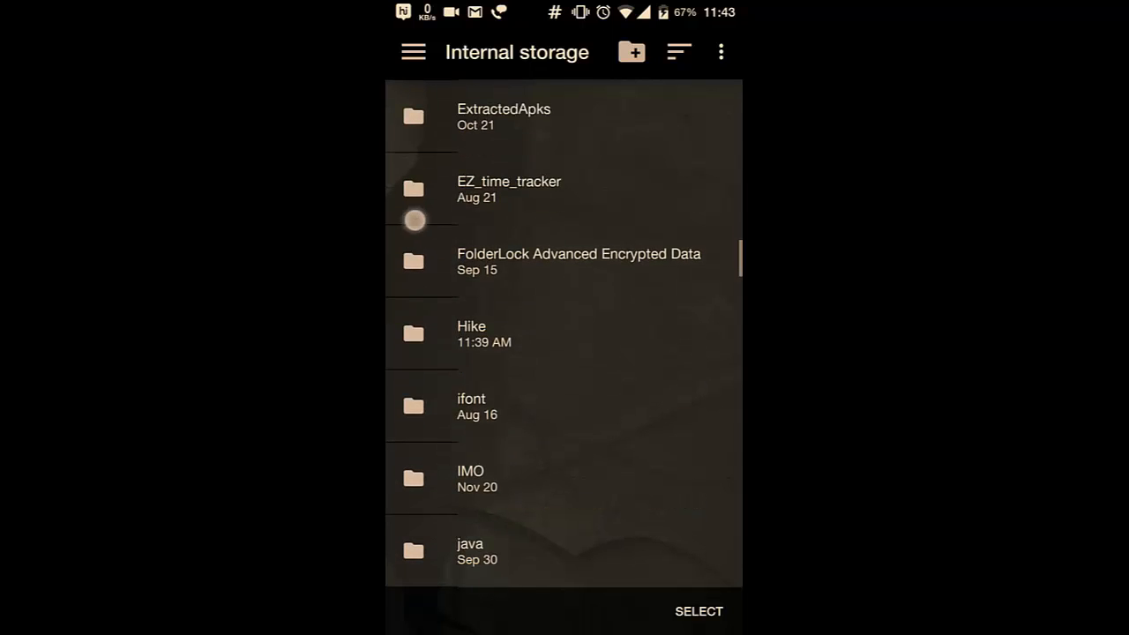
pyautogui.scroll(-3)
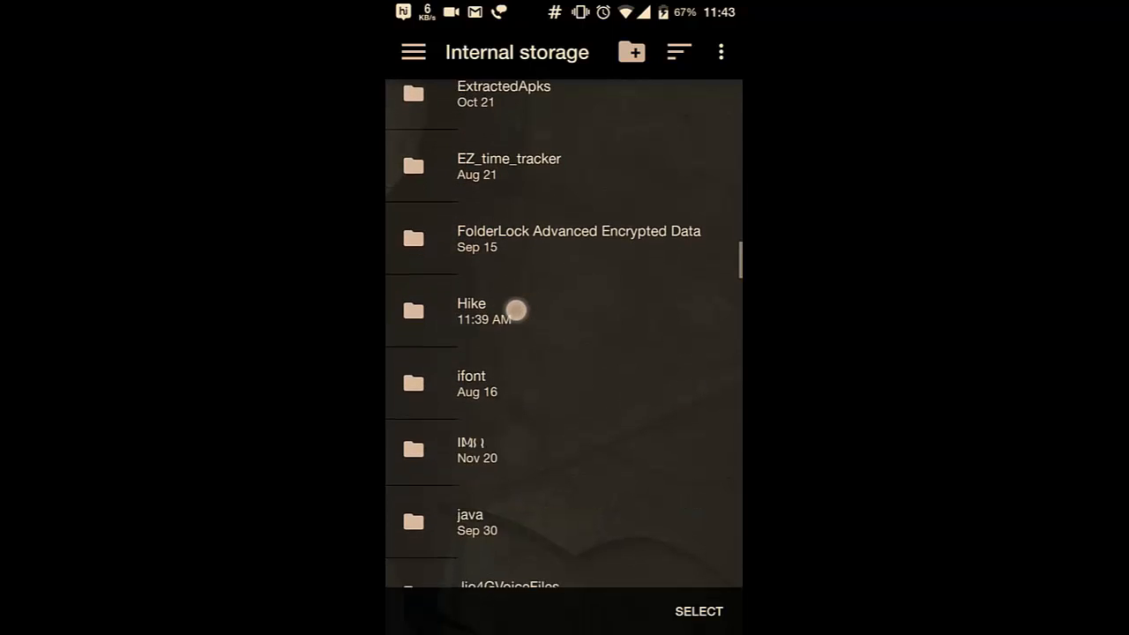
pyautogui.click(471, 310)
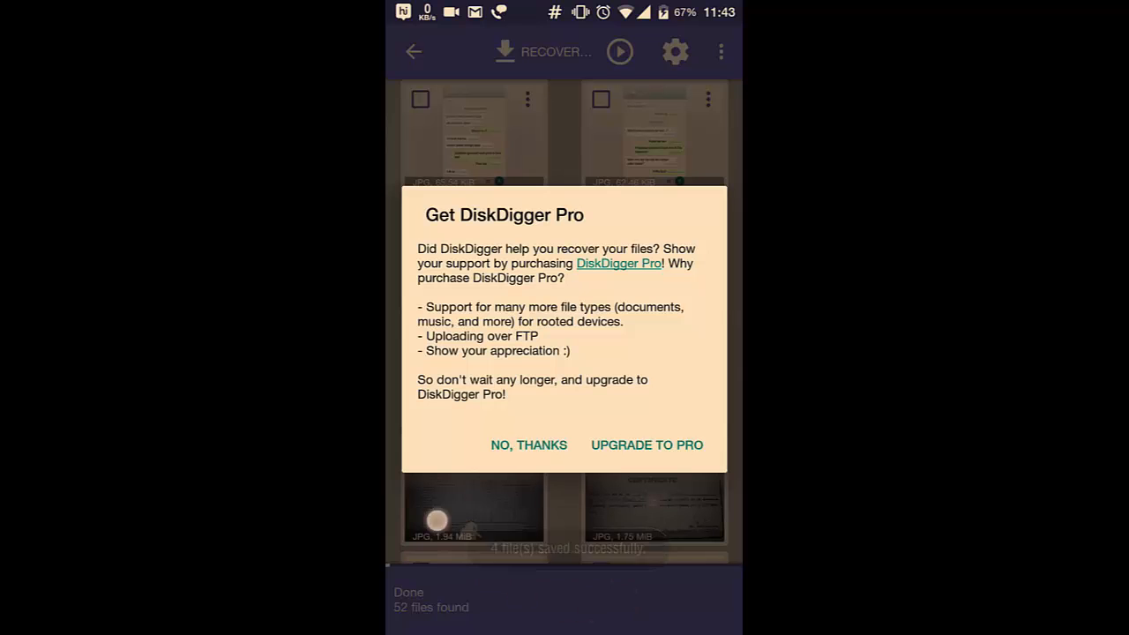
# Decline the Get DiskDigger Pro dialog with NO, THANKS after recovery finishes
pyautogui.click(529, 444)
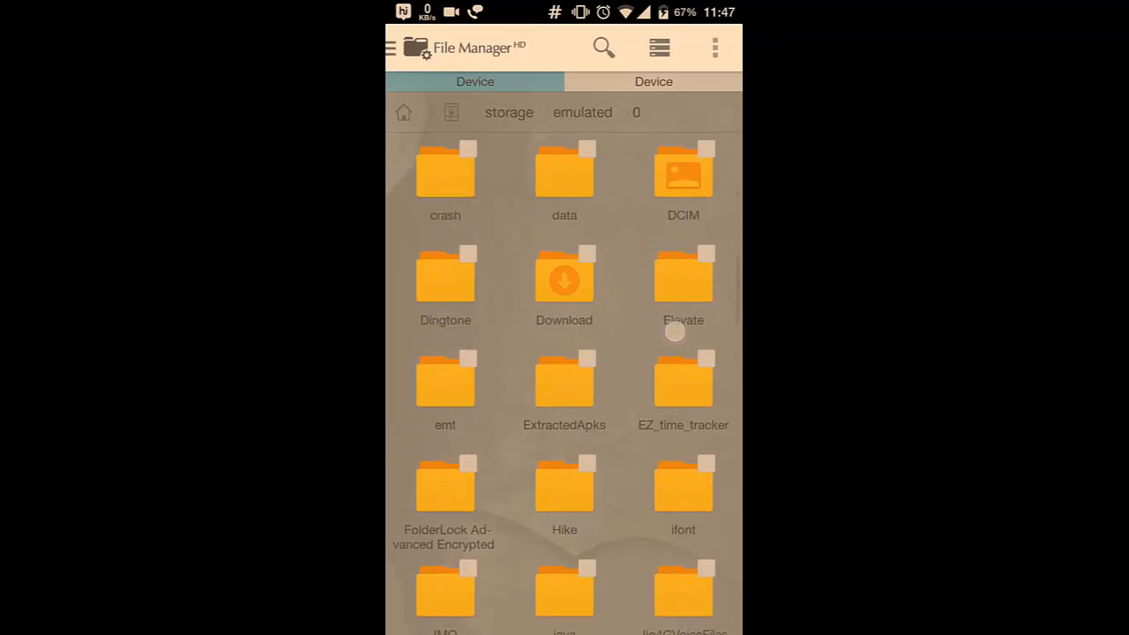
# Open the Hike folder under storage/emulated/0 to check the recovered photos
pyautogui.scroll(-3)
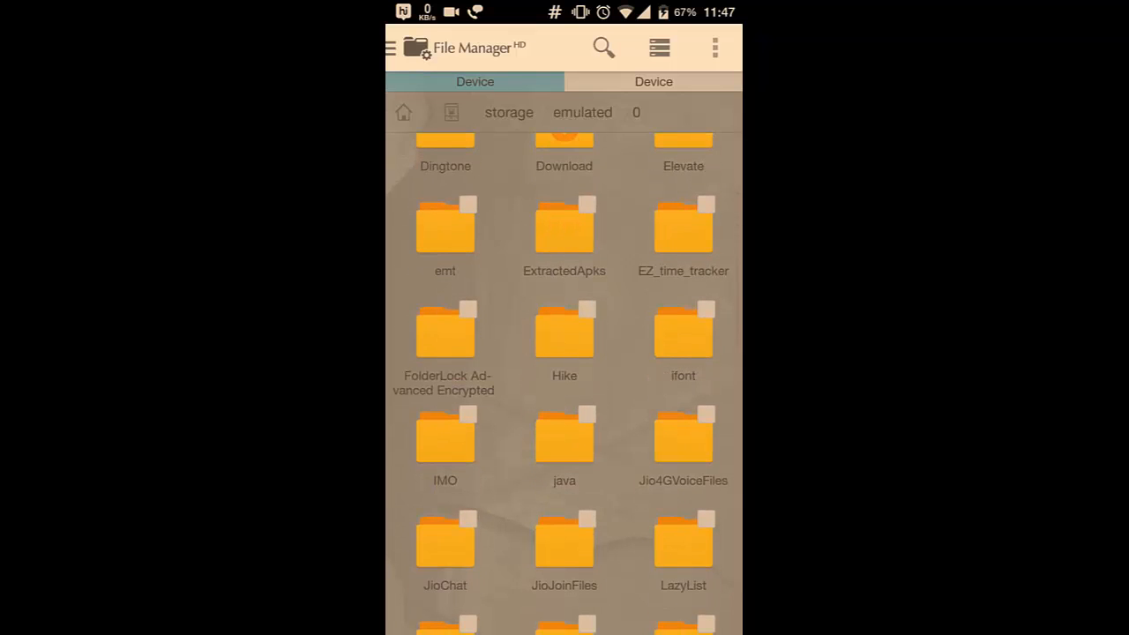
pyautogui.click(565, 330)
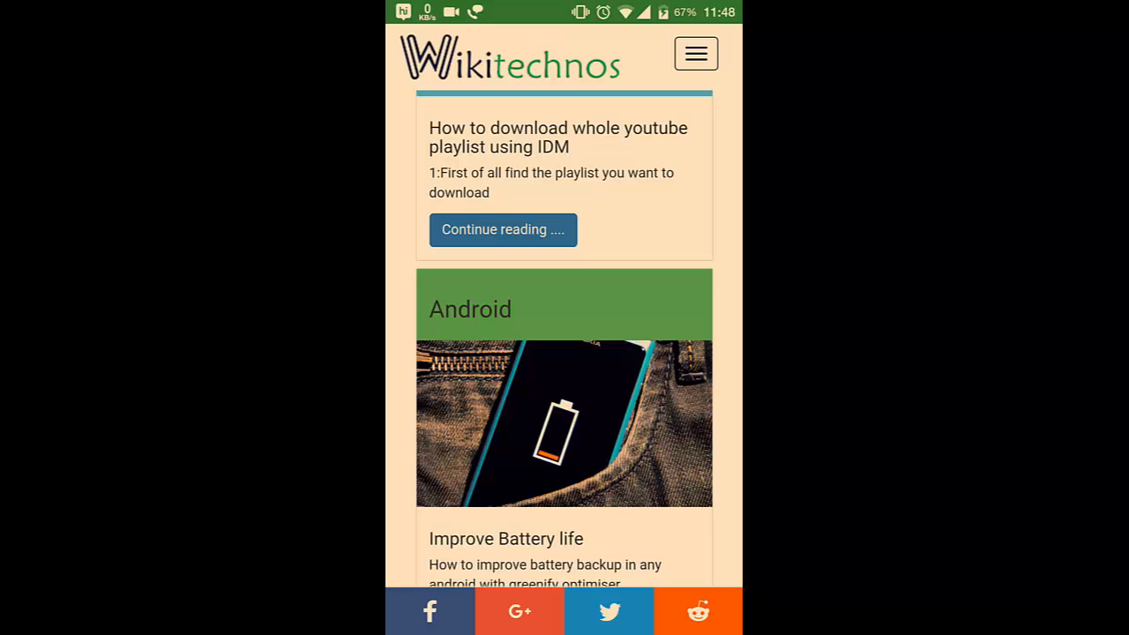
pyautogui.scroll(-3)
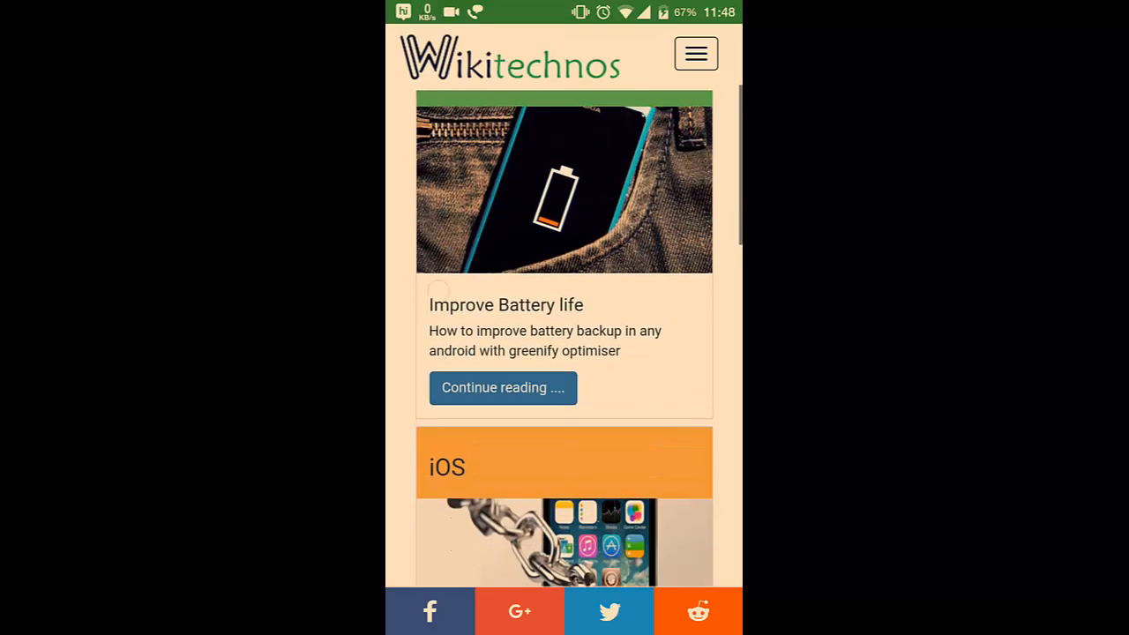
pyautogui.scroll(-3)
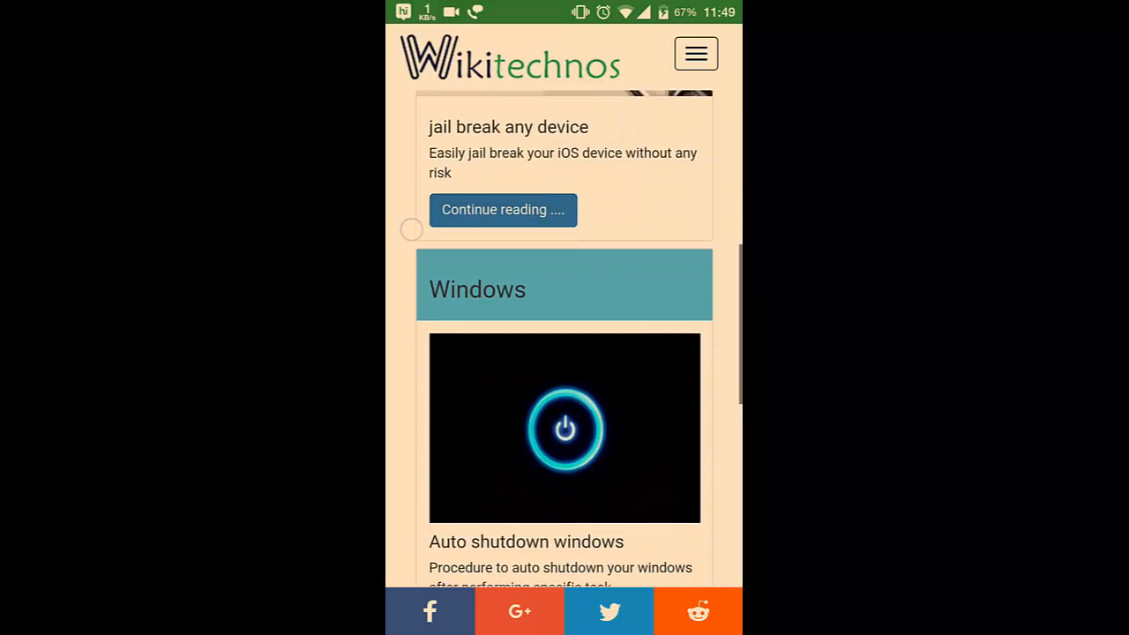
pyautogui.scroll(-3)
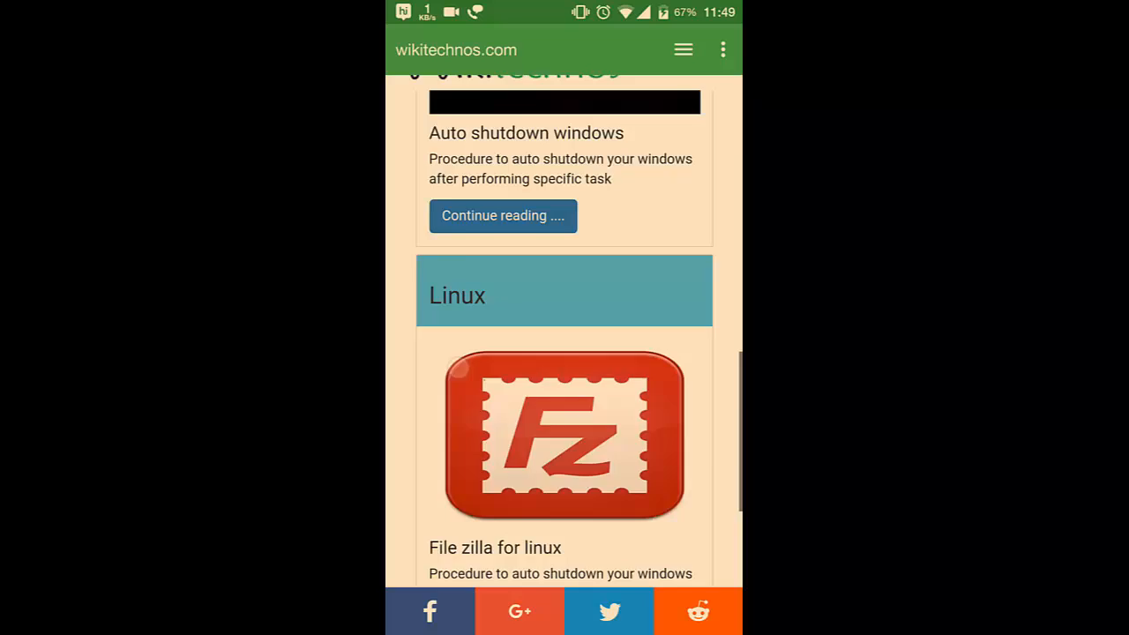
pyautogui.scroll(-3)
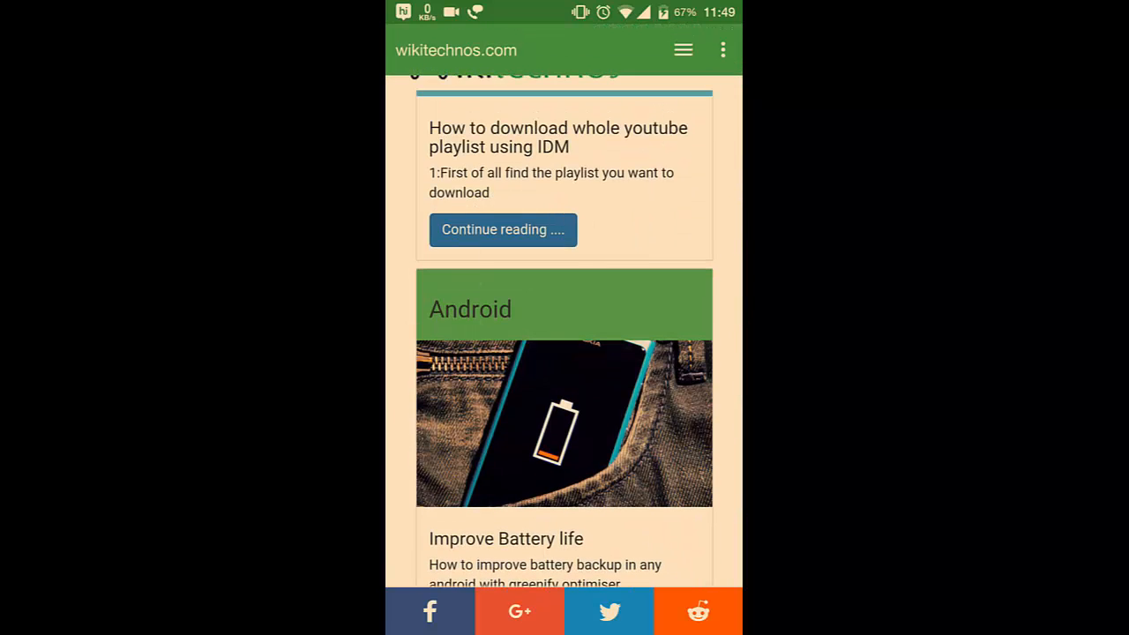